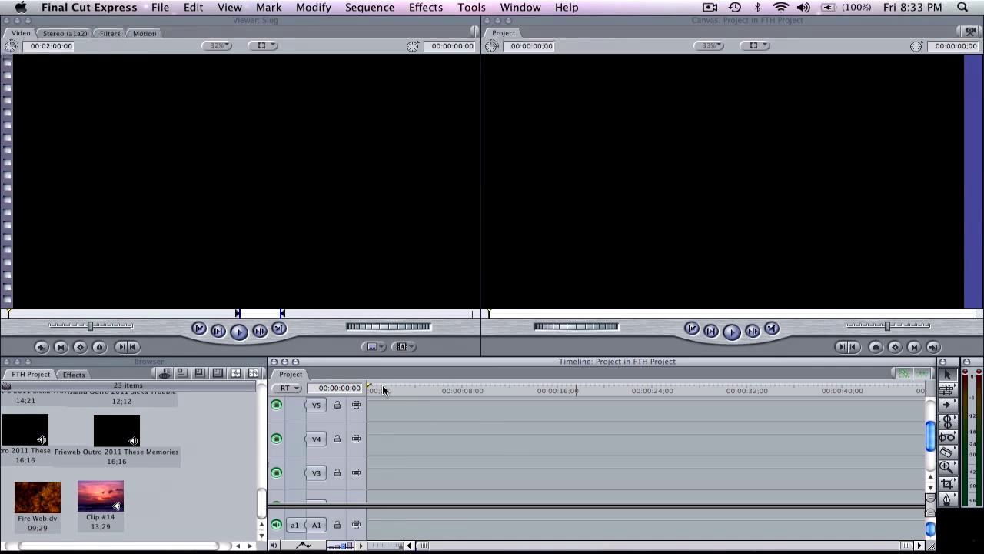
{"action": "mouse_move", "coordinate": [225, 445]}
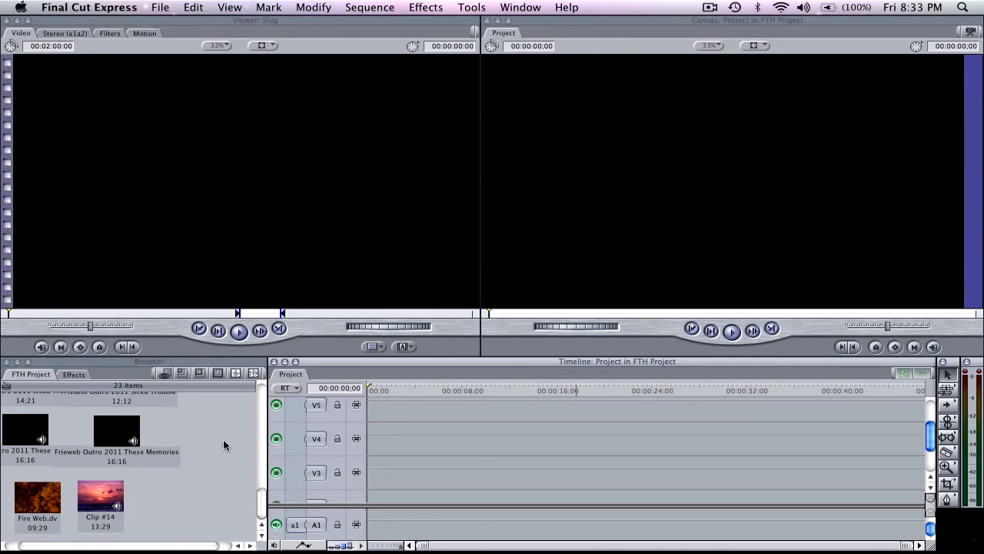
{"action": "mouse_move", "coordinate": [199, 484]}
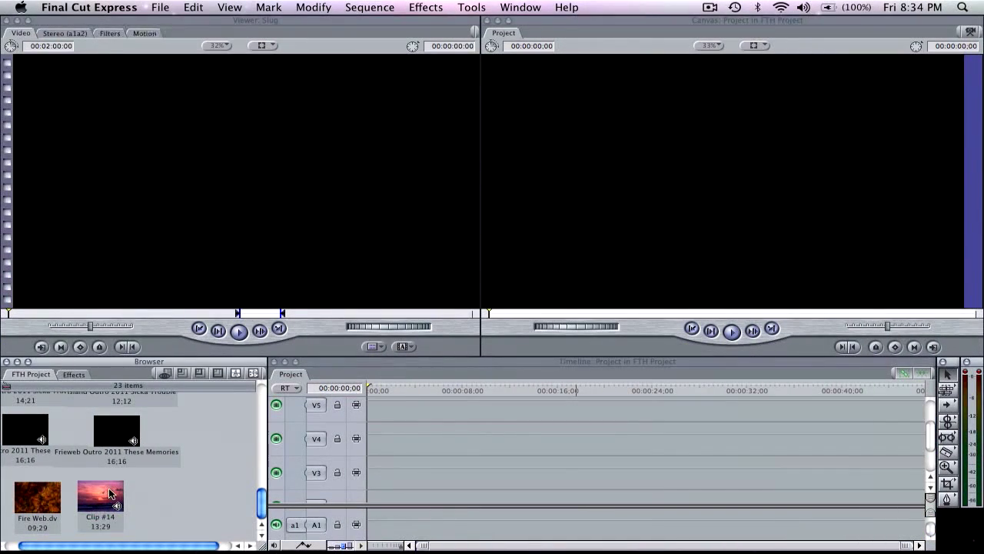
Open sunset Clip #14 in the Viewer and edit copies onto tracks V4 and V5
{"action": "double_click", "coordinate": [100, 498]}
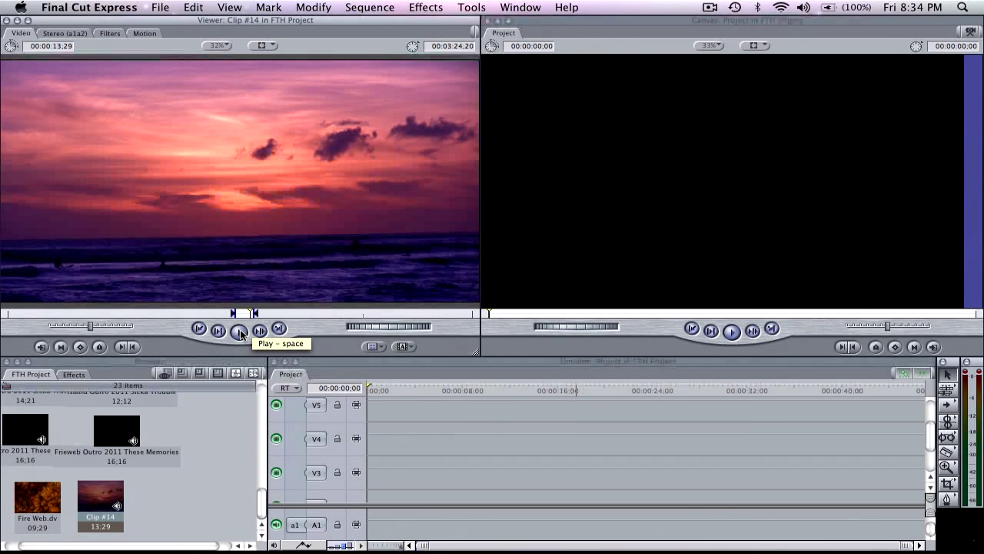
{"action": "mouse_move", "coordinate": [246, 291]}
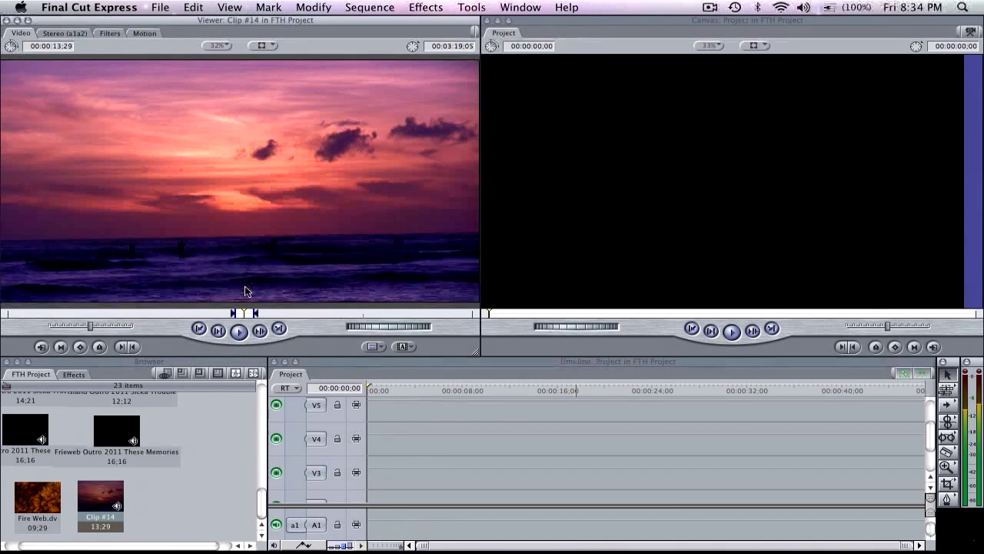
{"action": "left_click", "coordinate": [238, 331]}
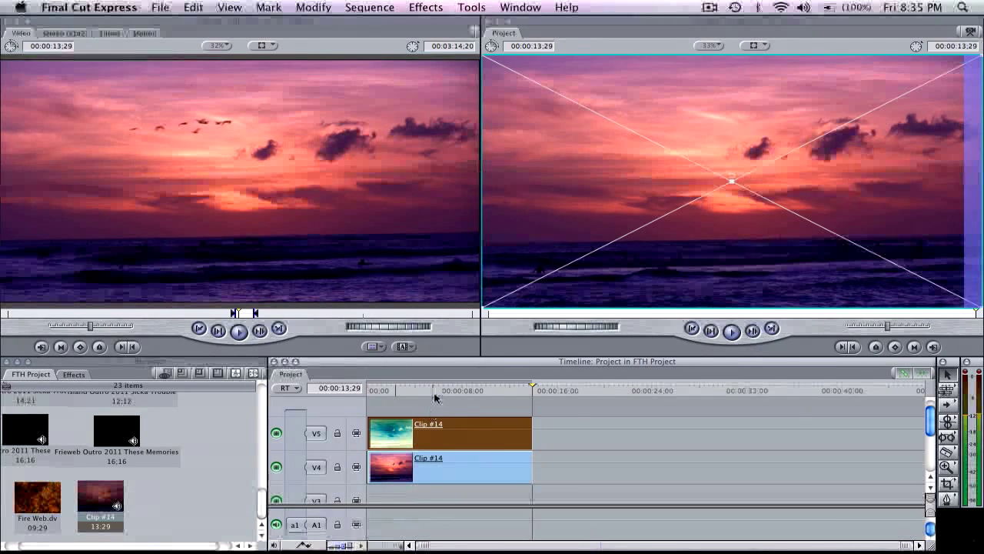
{"action": "left_click", "coordinate": [435, 391]}
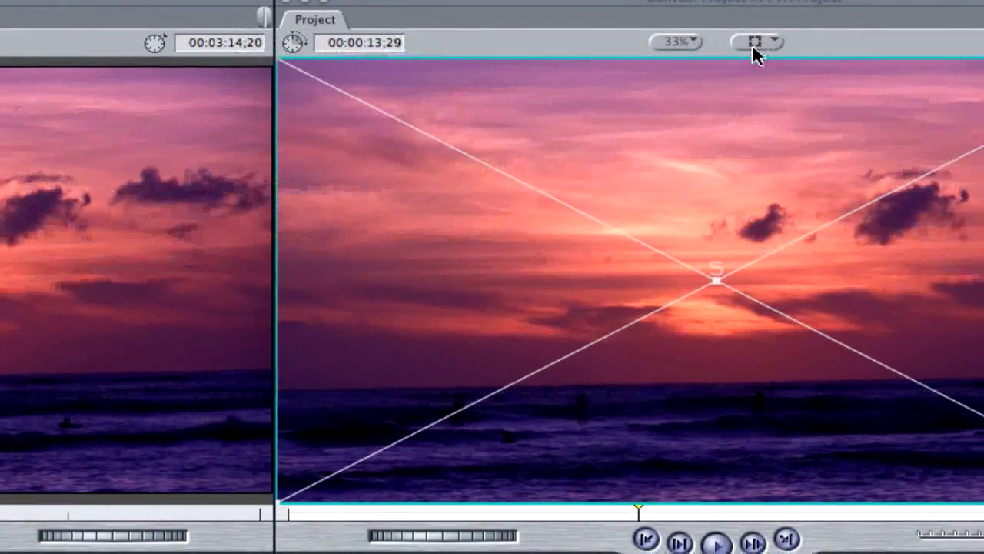
{"action": "left_click", "coordinate": [755, 42]}
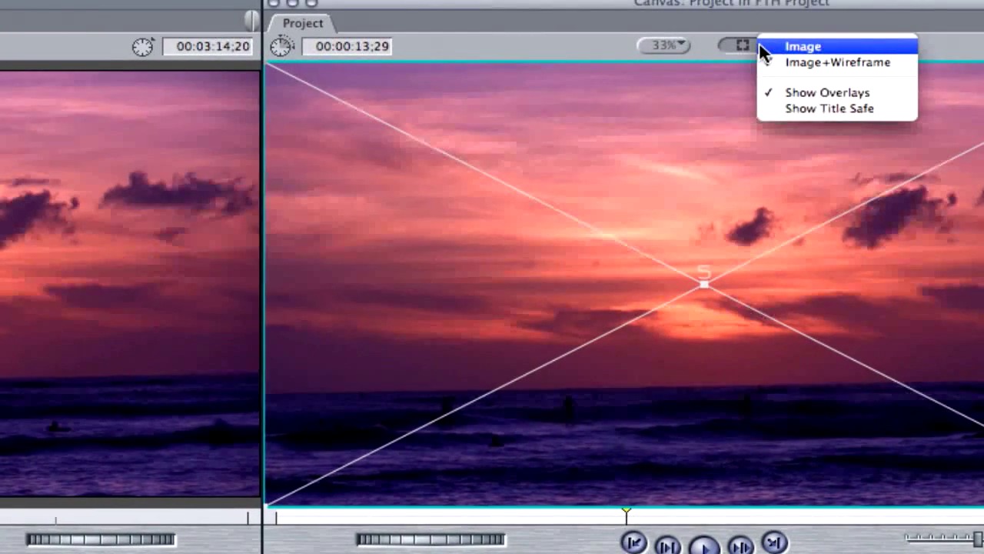
{"action": "left_click", "coordinate": [859, 66]}
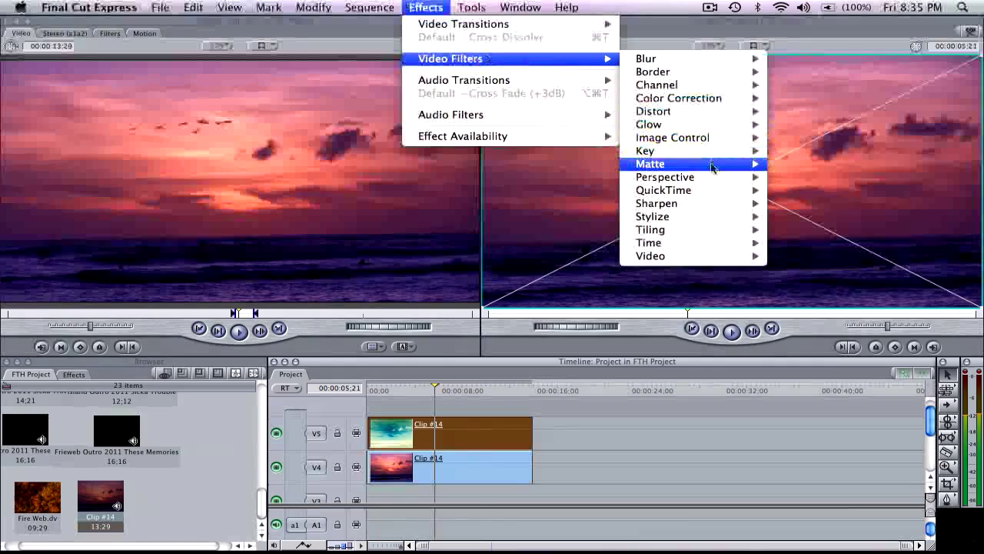
{"action": "mouse_move", "coordinate": [664, 177]}
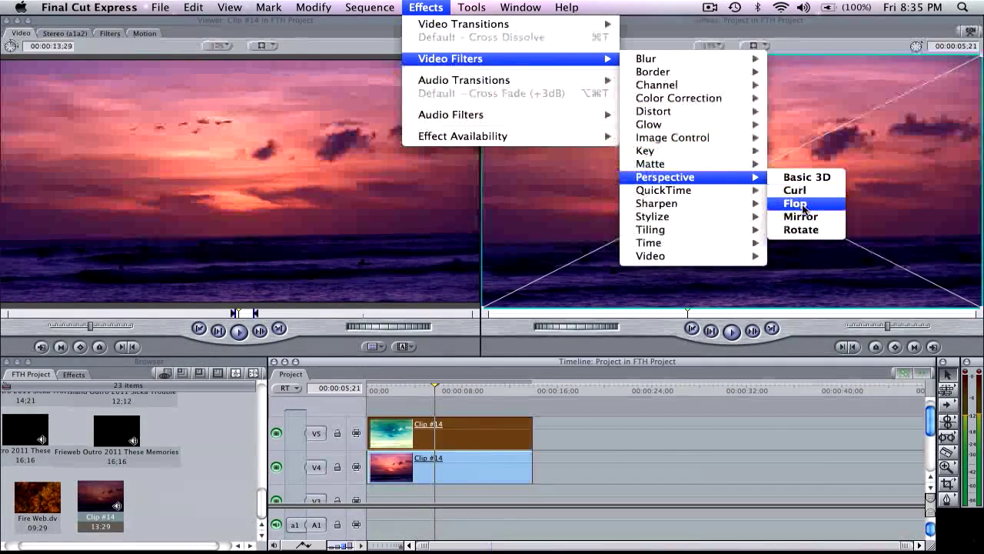
Apply the Perspective Flop and Rotate filters to the top Clip #14 copy
{"action": "left_click", "coordinate": [795, 203]}
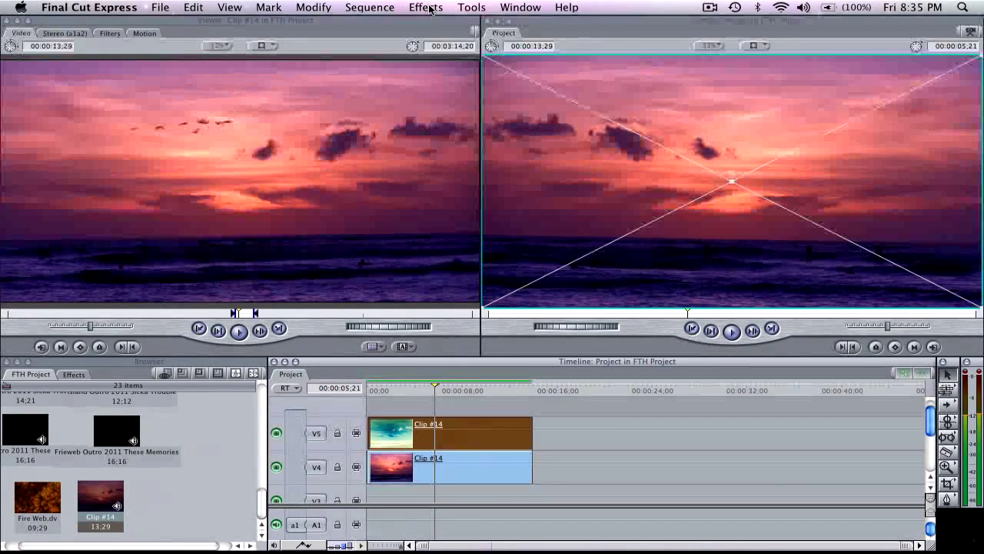
{"action": "left_click", "coordinate": [426, 7]}
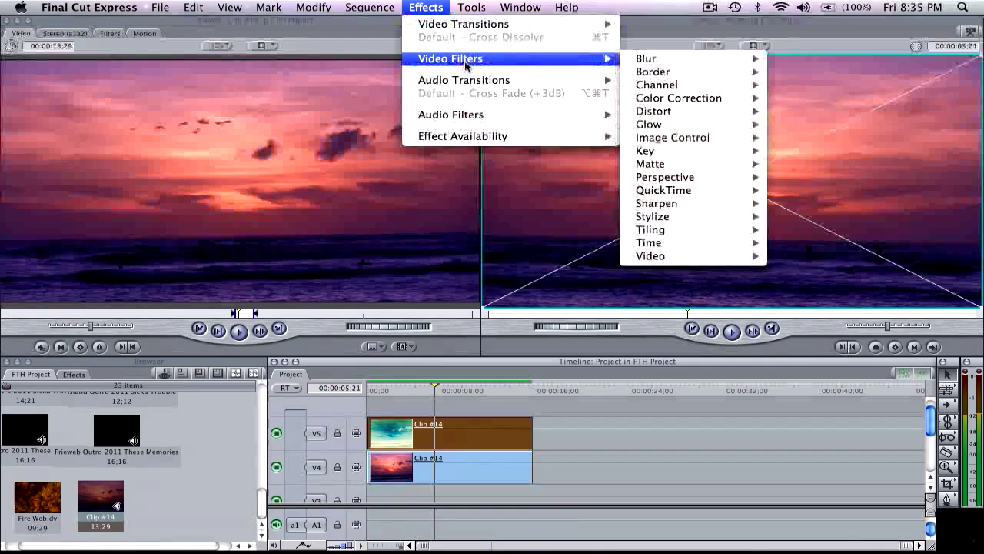
{"action": "mouse_move", "coordinate": [665, 177]}
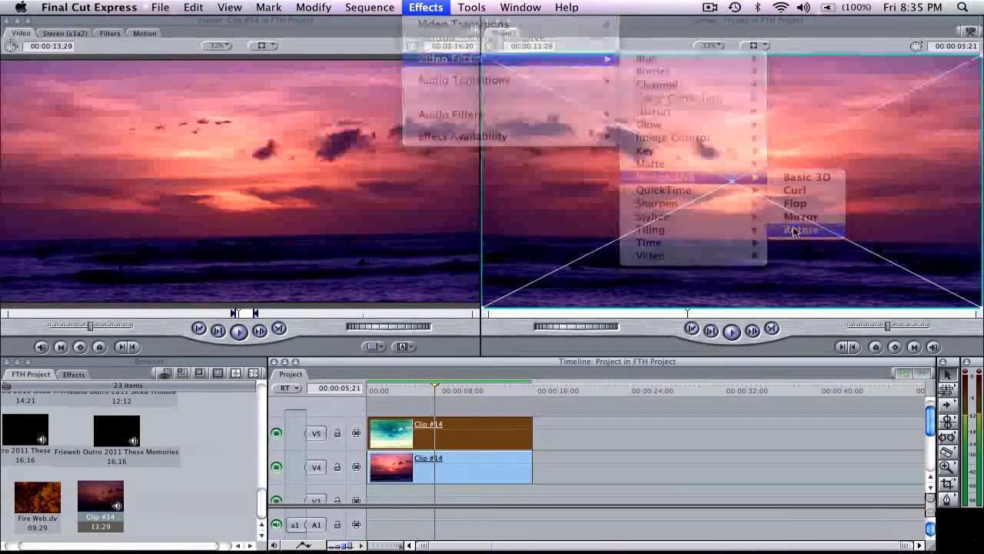
{"action": "left_click", "coordinate": [802, 230]}
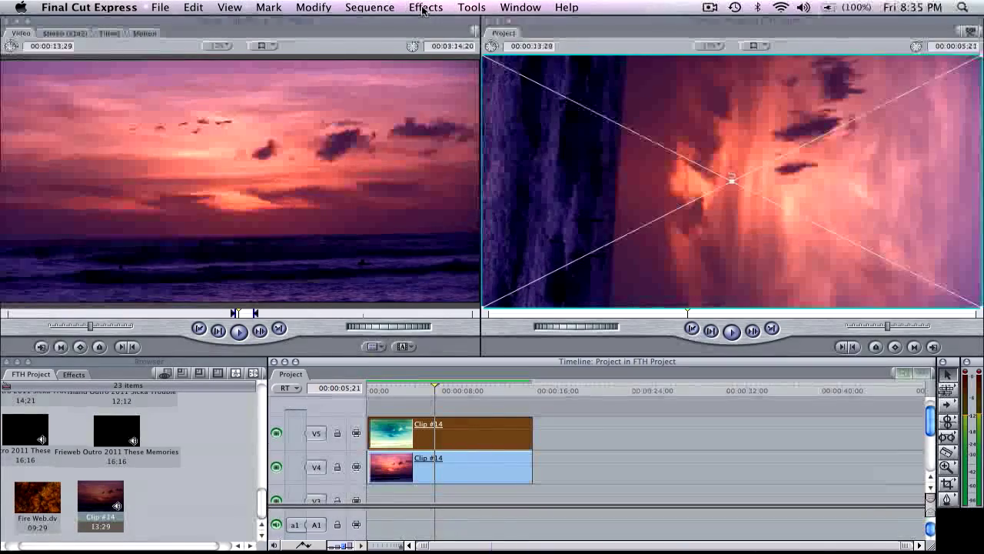
{"action": "left_click", "coordinate": [426, 7]}
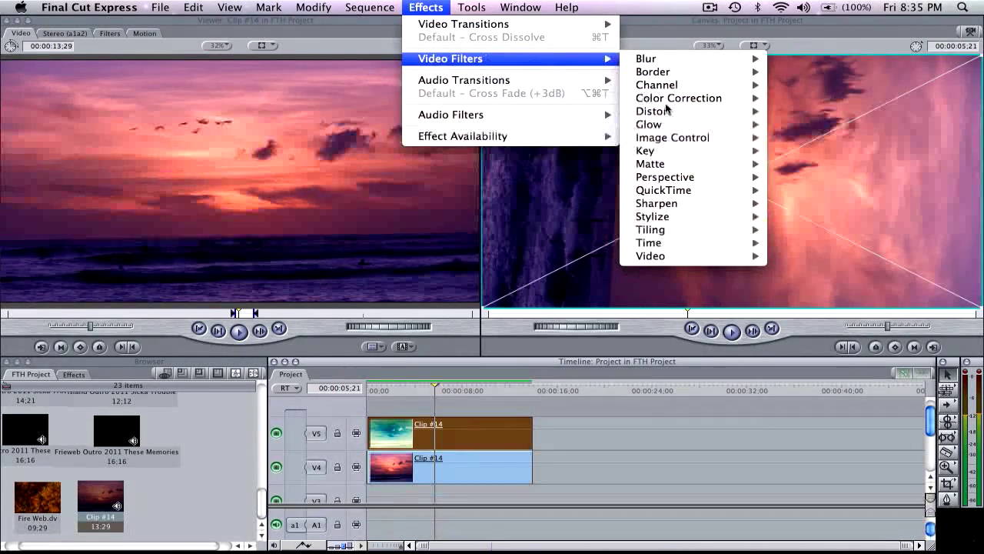
{"action": "mouse_move", "coordinate": [665, 177]}
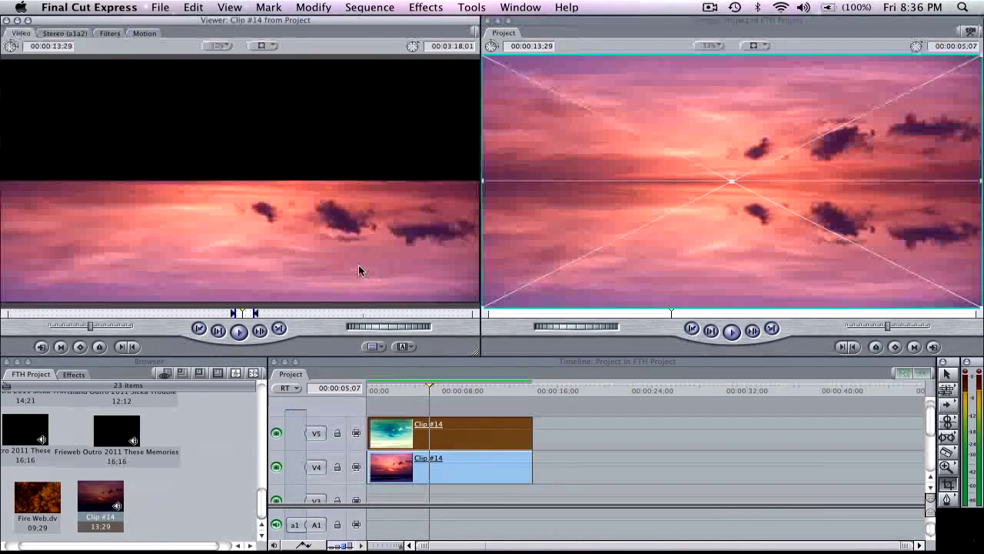
Set the reflection clip's Gaussian Blur radius to 8 in its Filters settings
{"action": "left_click", "coordinate": [425, 7]}
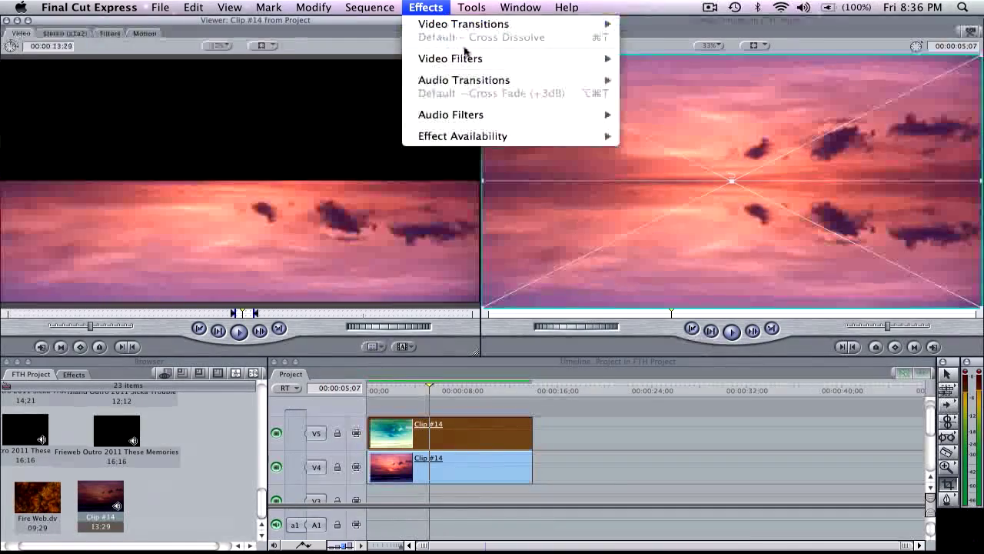
{"action": "mouse_move", "coordinate": [646, 58]}
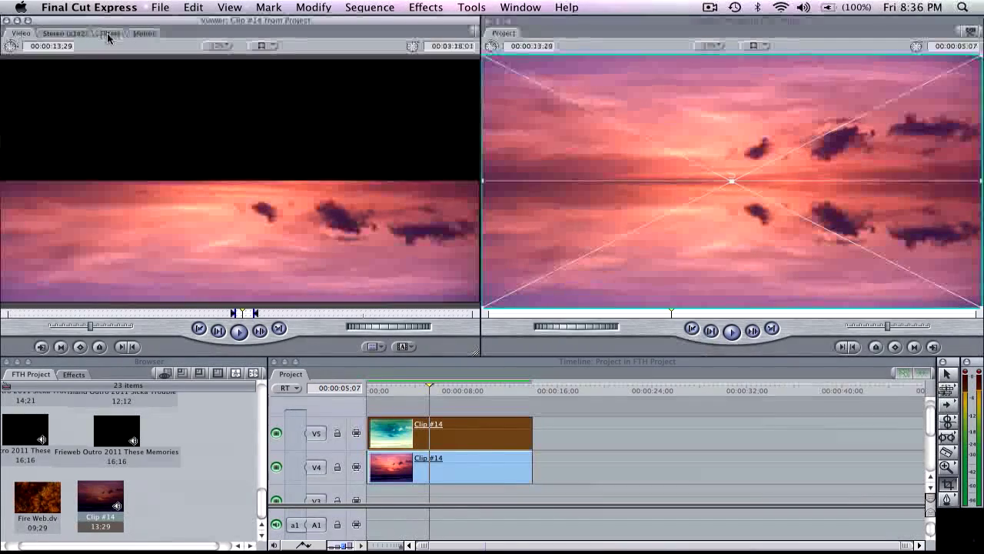
{"action": "left_click", "coordinate": [109, 33]}
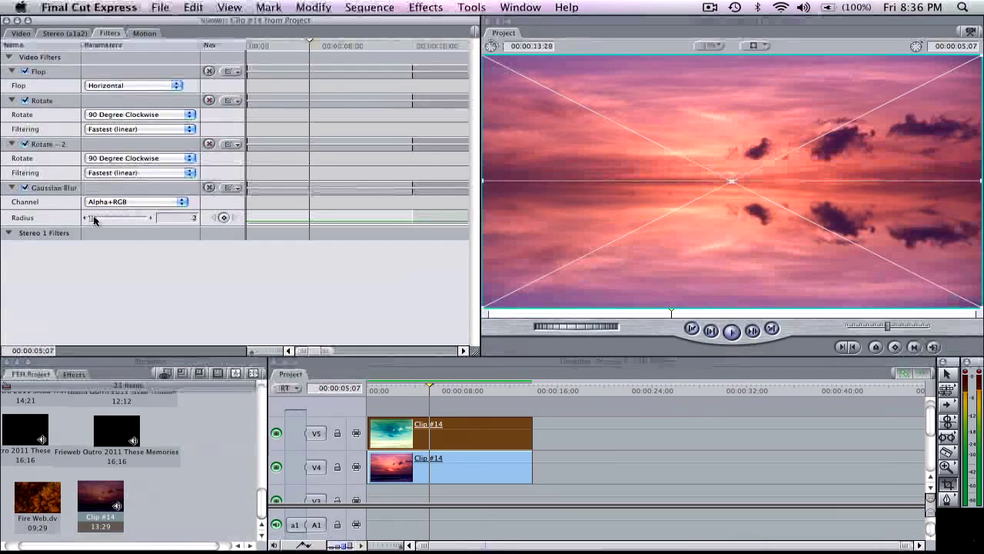
{"action": "left_click_drag", "start_coordinate": [88, 217], "coordinate": [100, 218]}
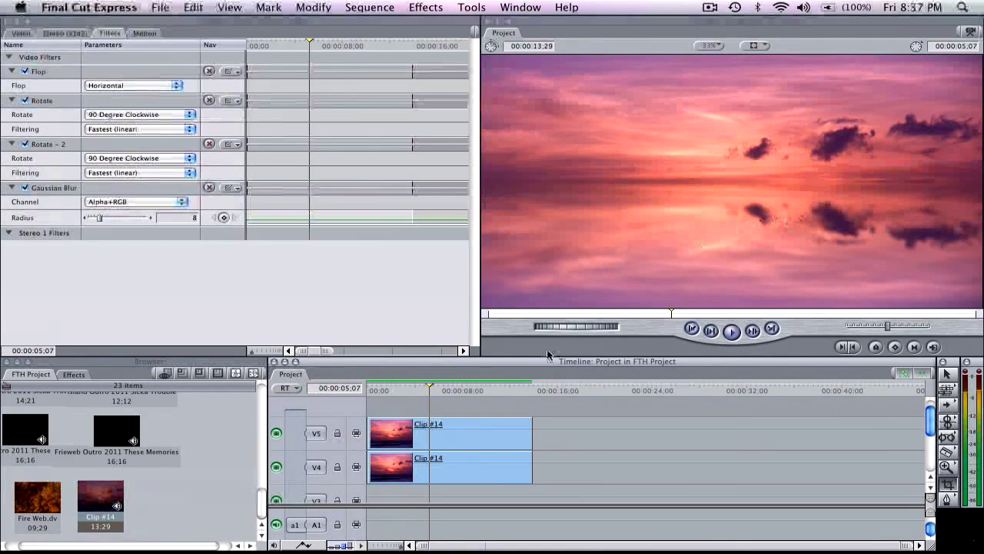
Add a Wave distortion filter to the top reflection clip
{"action": "left_click", "coordinate": [450, 432]}
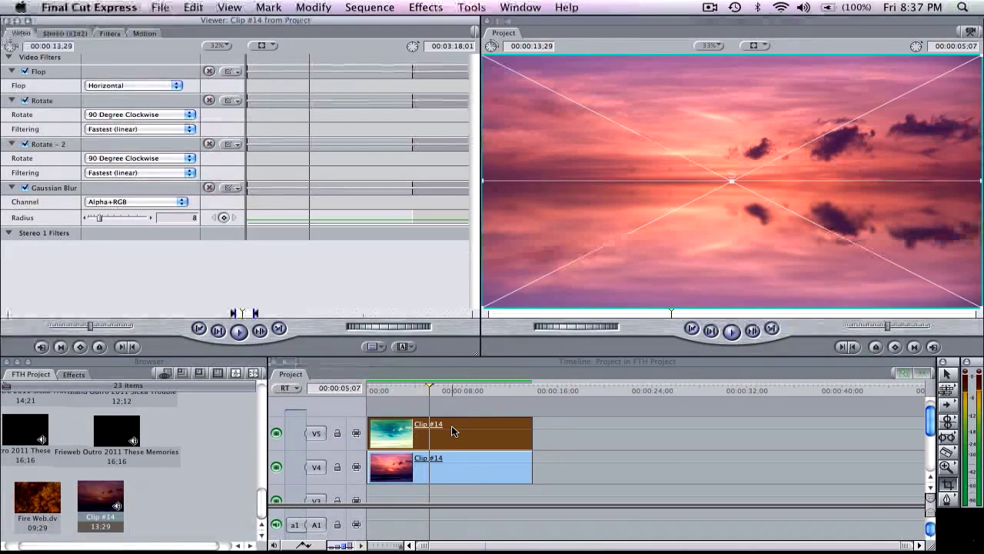
{"action": "left_click", "coordinate": [426, 7]}
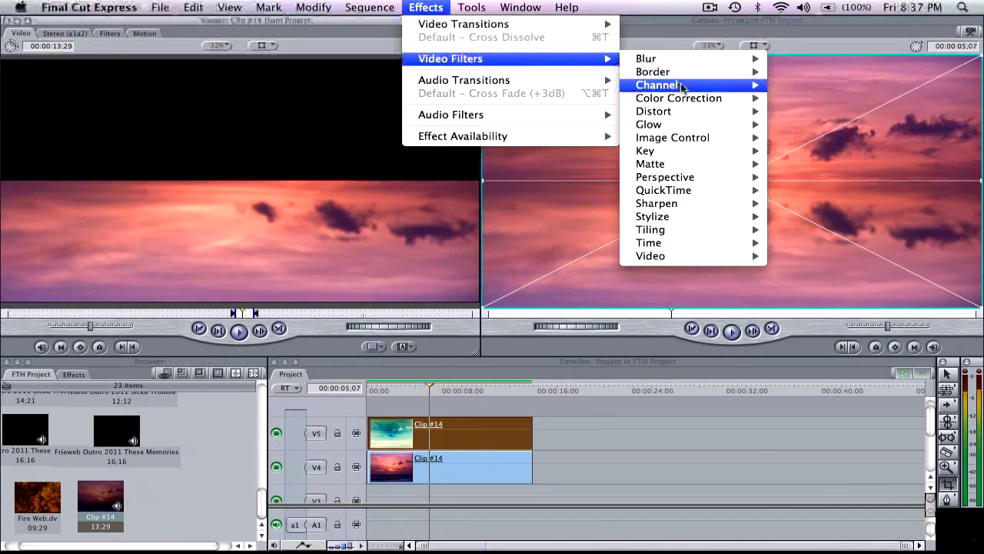
{"action": "mouse_move", "coordinate": [677, 111]}
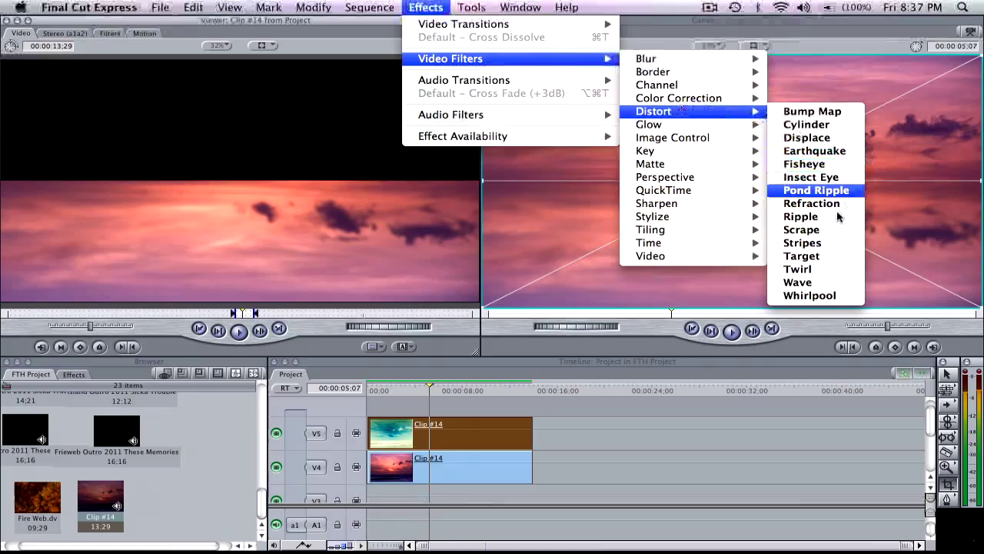
{"action": "mouse_move", "coordinate": [797, 282]}
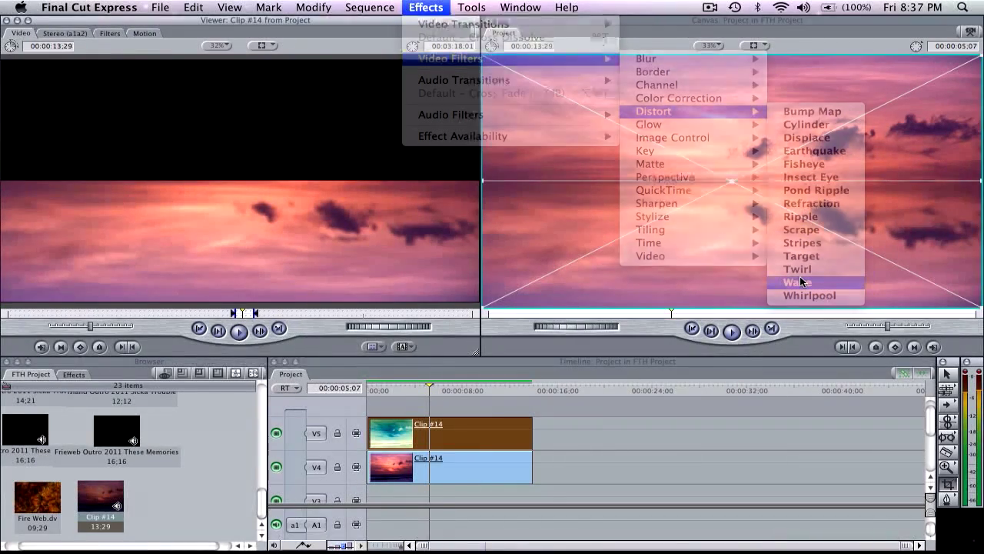
{"action": "left_click", "coordinate": [799, 282]}
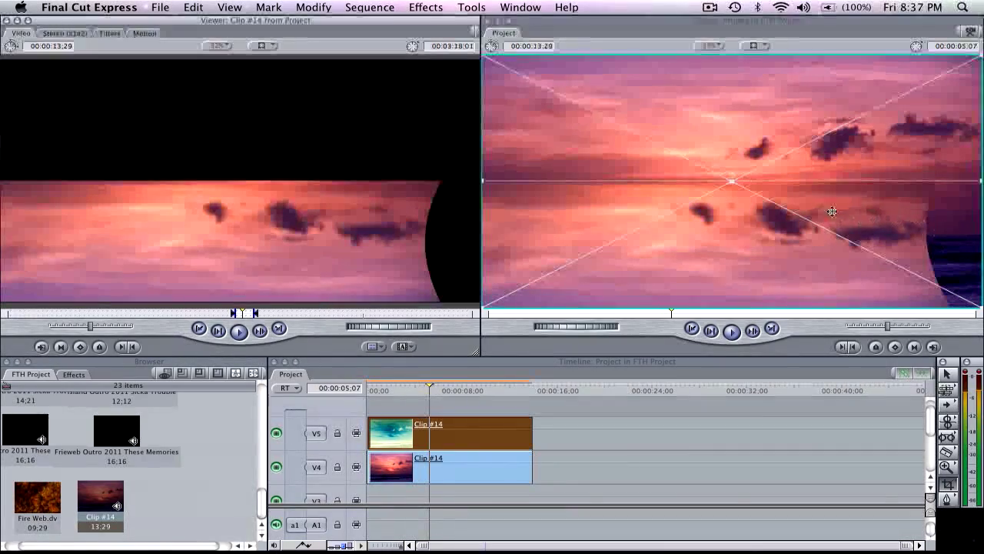
{"action": "mouse_move", "coordinate": [922, 231]}
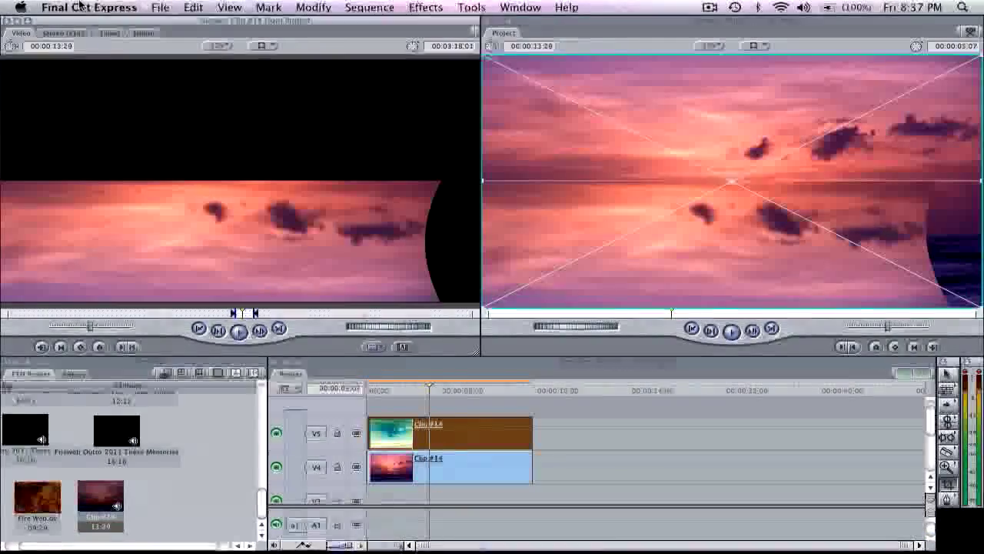
Tune the Wave for a gentle ripple: lower amplitude, wave length 59, speed -197
{"action": "left_click", "coordinate": [108, 32]}
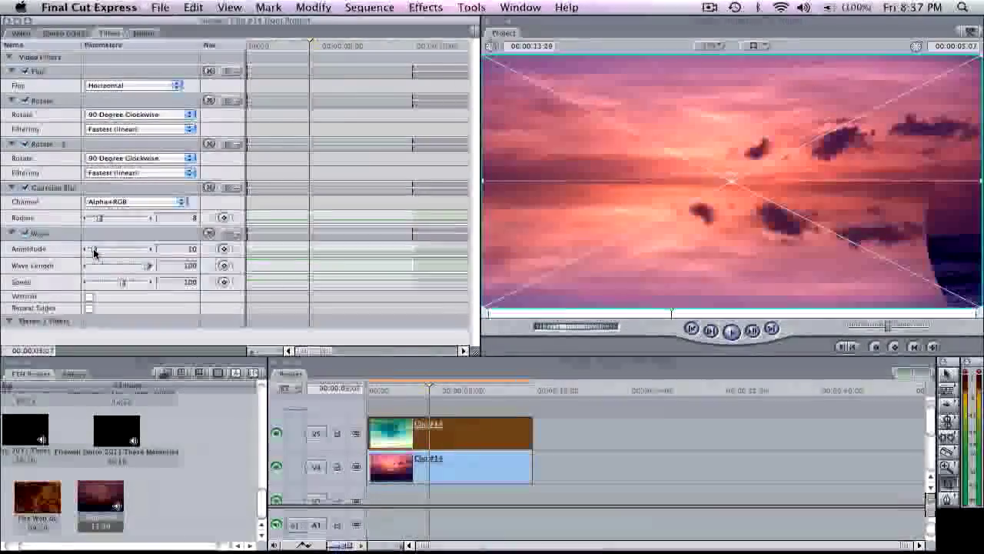
{"action": "left_click_drag", "start_coordinate": [100, 248], "coordinate": [91, 248]}
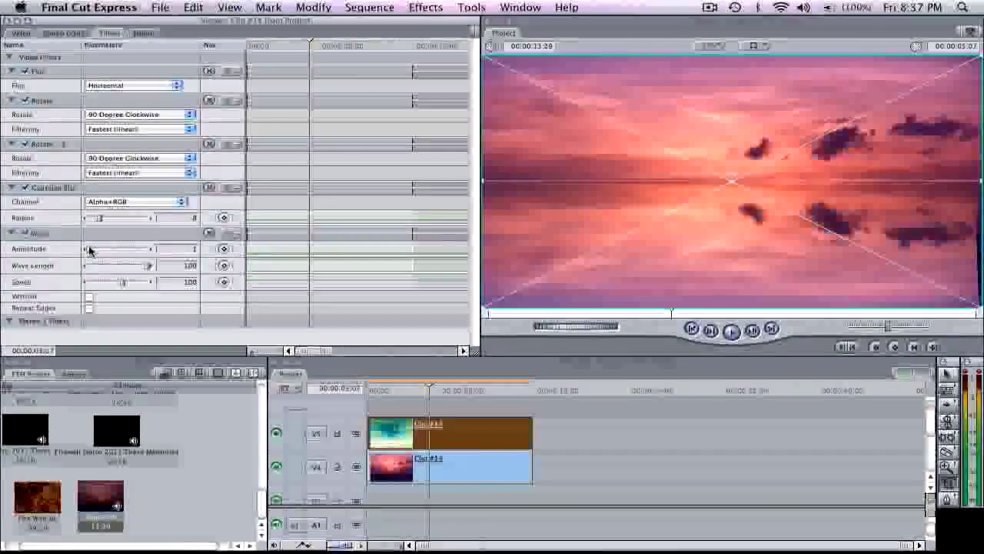
{"action": "left_click_drag", "start_coordinate": [94, 248], "coordinate": [82, 249]}
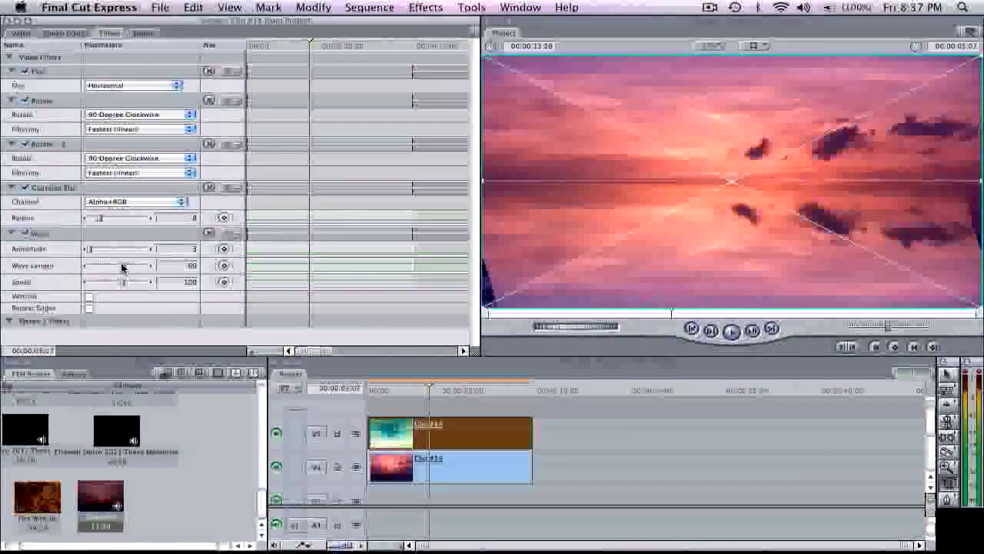
{"action": "left_click_drag", "start_coordinate": [124, 265], "coordinate": [120, 265]}
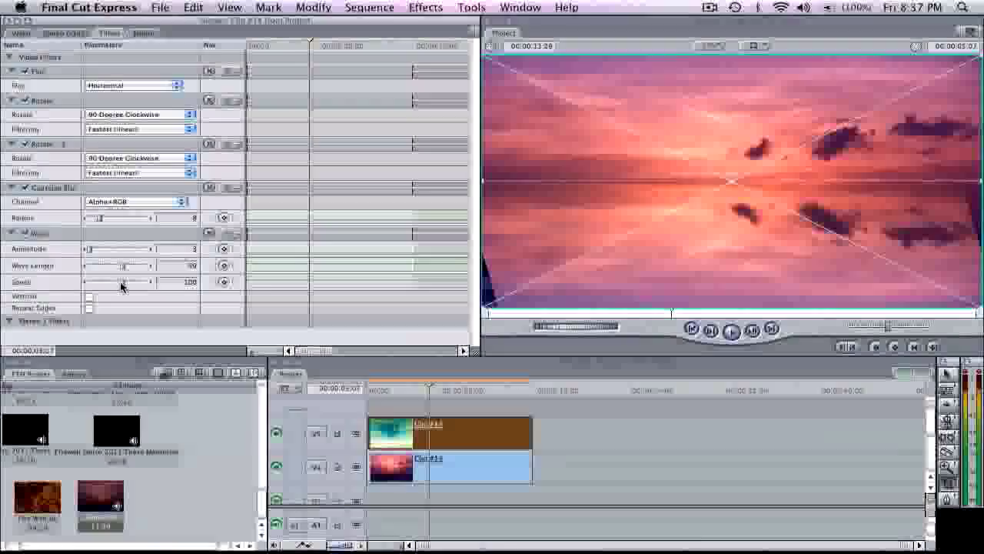
{"action": "left_click_drag", "start_coordinate": [142, 282], "coordinate": [112, 282]}
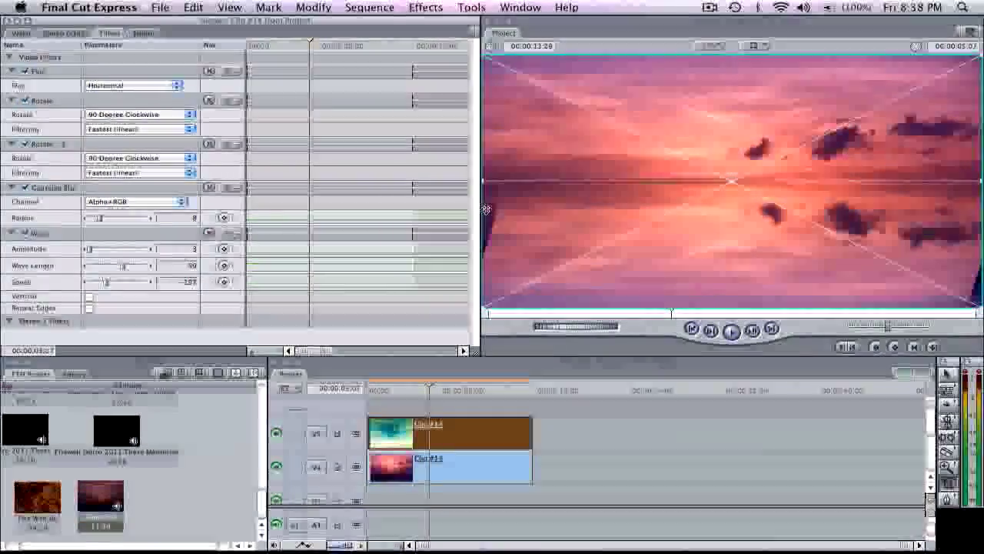
{"action": "mouse_move", "coordinate": [881, 399]}
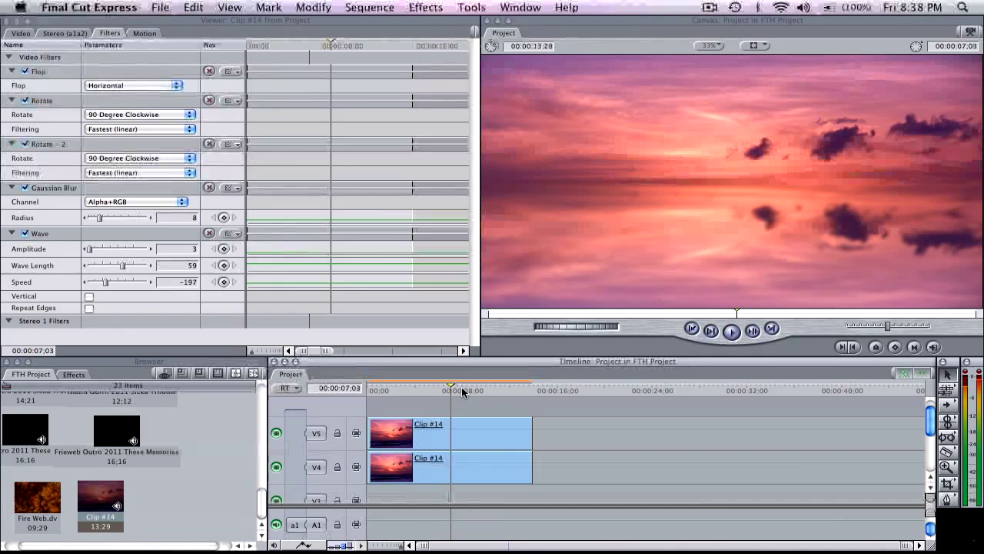
{"action": "left_click", "coordinate": [458, 390]}
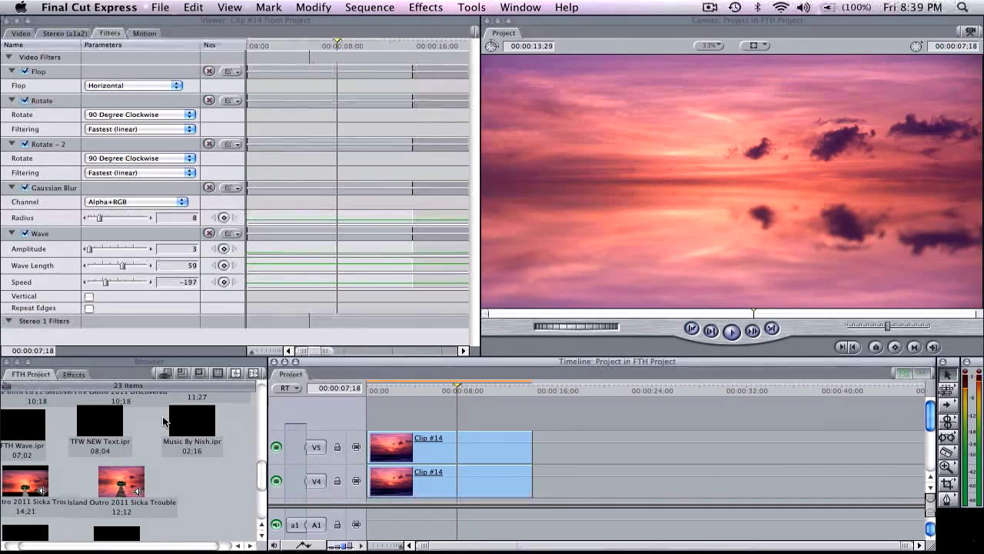
Place the FTH Wave title on V6 and a copy on V7 above the sunset
{"action": "left_click", "coordinate": [26, 421]}
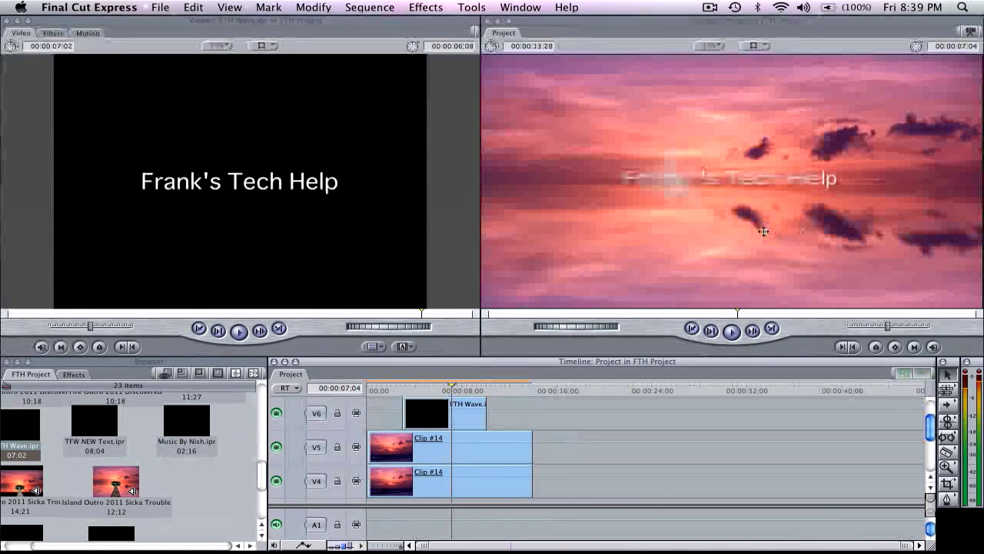
{"action": "left_click", "coordinate": [444, 413]}
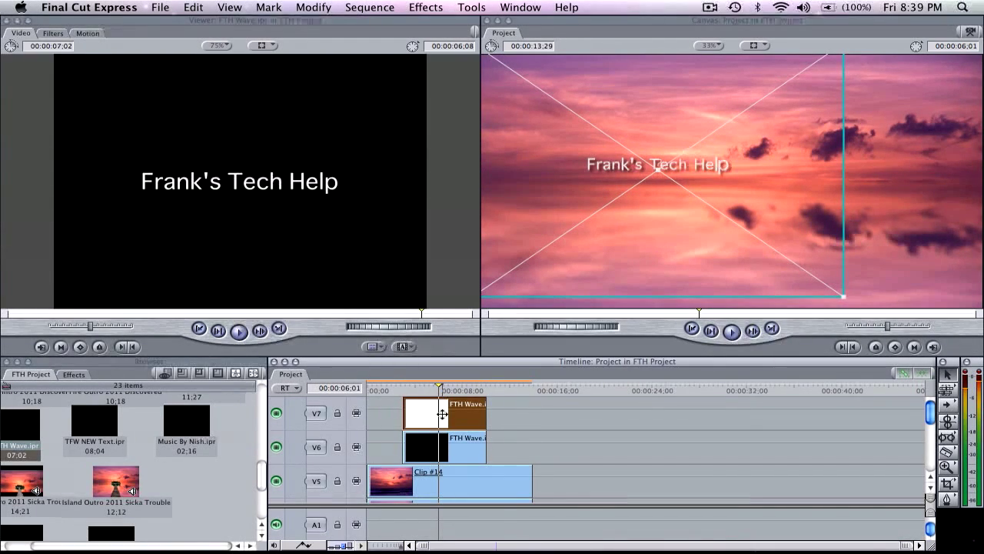
Apply Flop and Rotate to the top FTH Wave title copy to mirror it upside down
{"action": "left_click", "coordinate": [426, 7]}
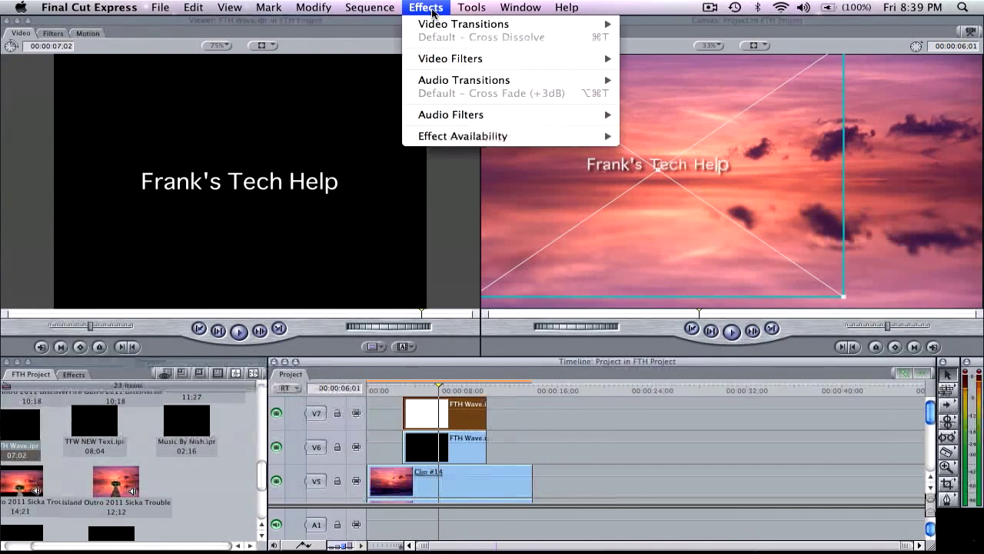
{"action": "mouse_move", "coordinate": [450, 58]}
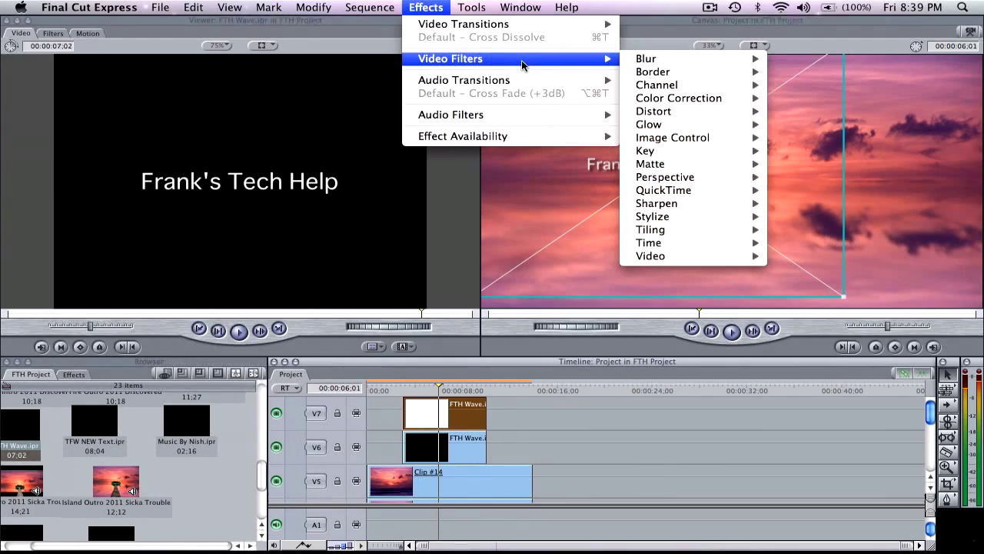
{"action": "mouse_move", "coordinate": [664, 177]}
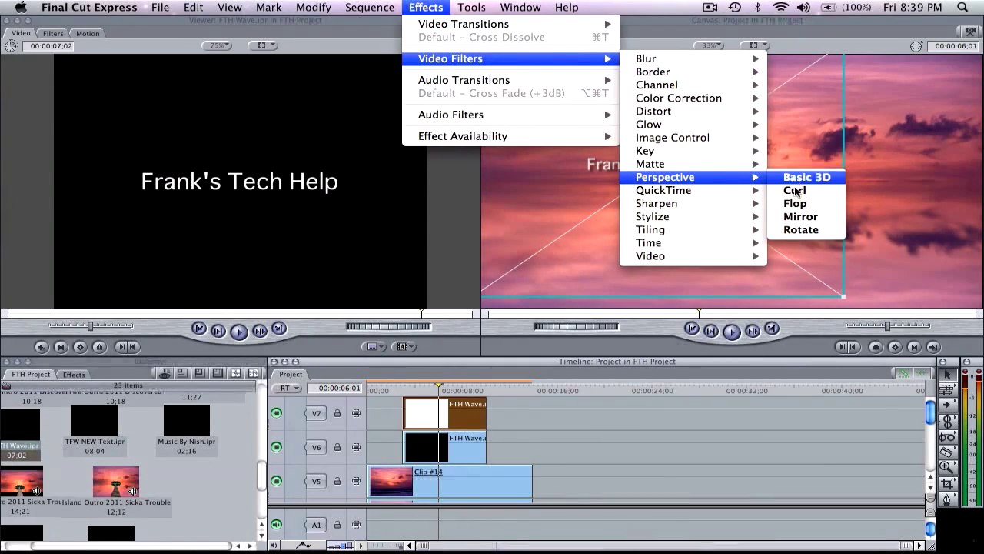
{"action": "left_click", "coordinate": [807, 176]}
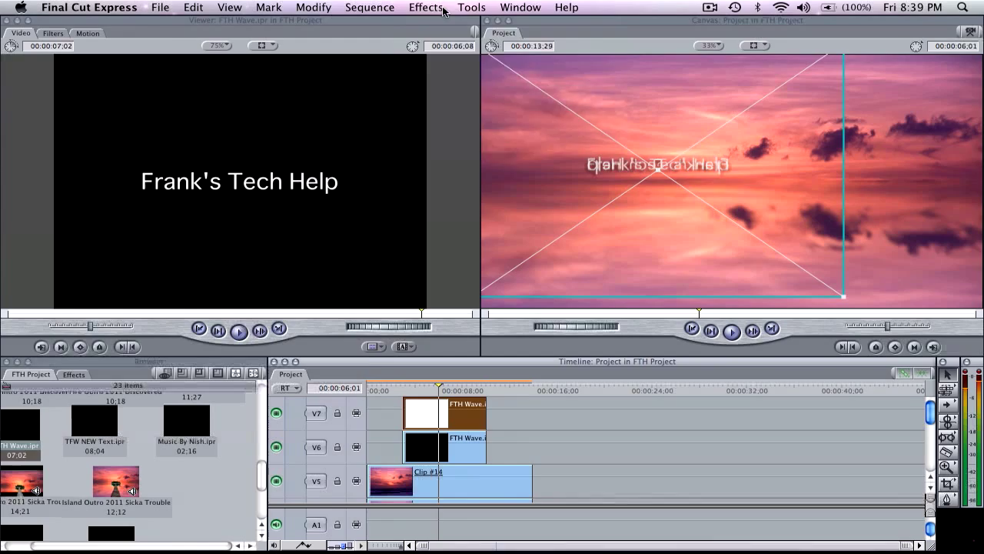
{"action": "left_click", "coordinate": [425, 7]}
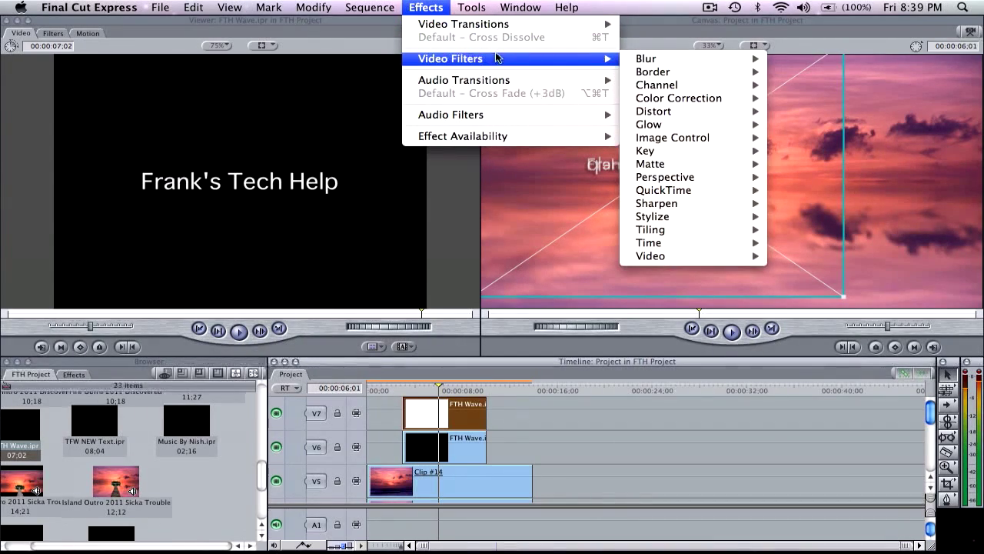
{"action": "mouse_move", "coordinate": [664, 177]}
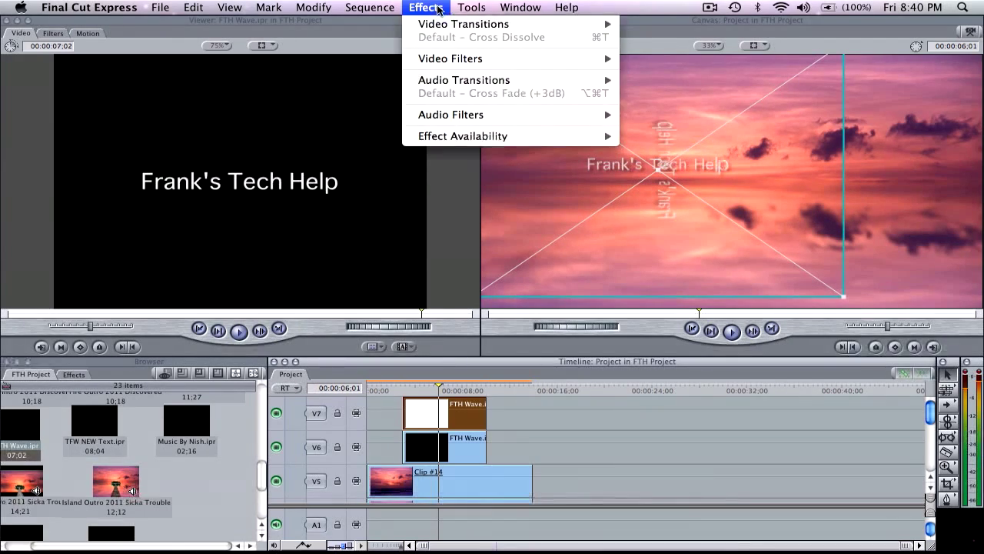
{"action": "mouse_move", "coordinate": [449, 58]}
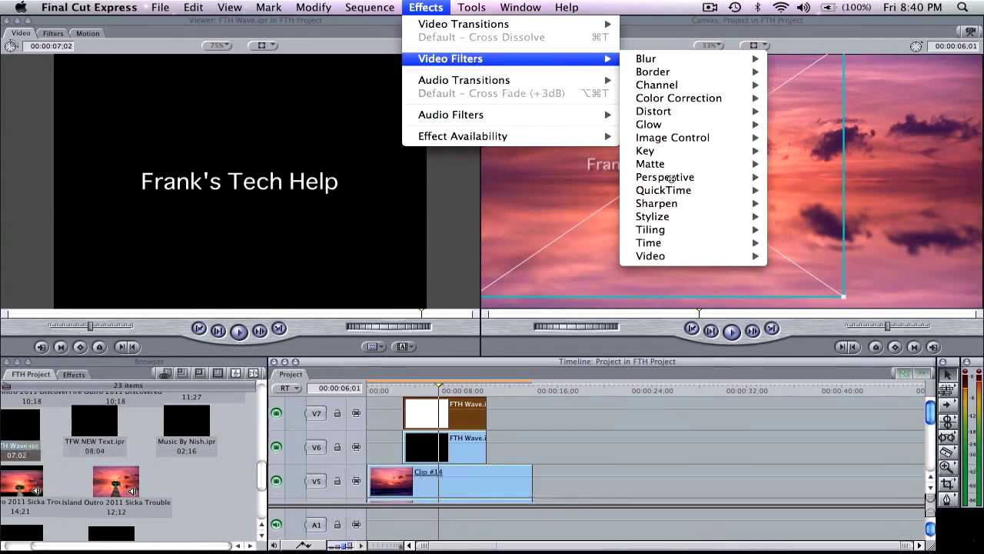
{"action": "mouse_move", "coordinate": [665, 177]}
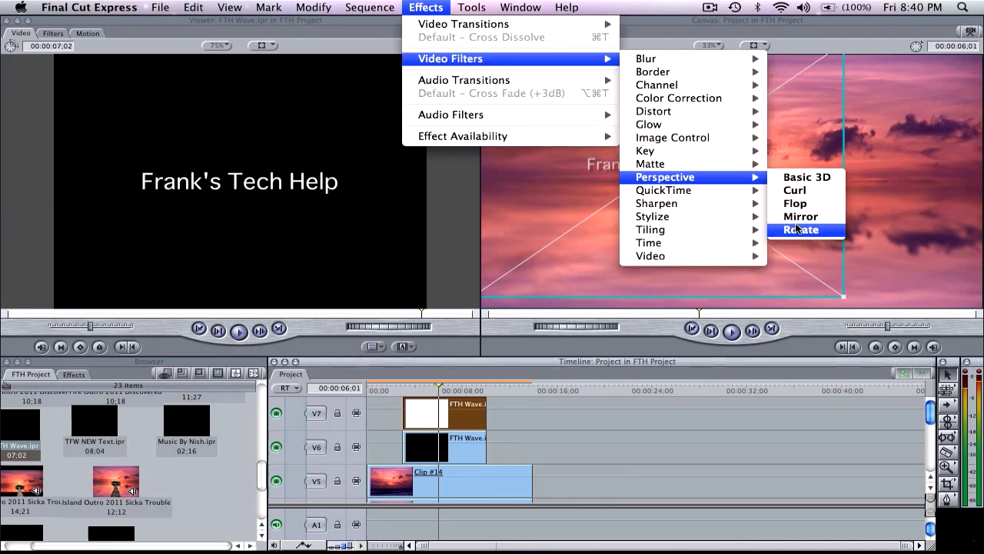
{"action": "left_click", "coordinate": [800, 230]}
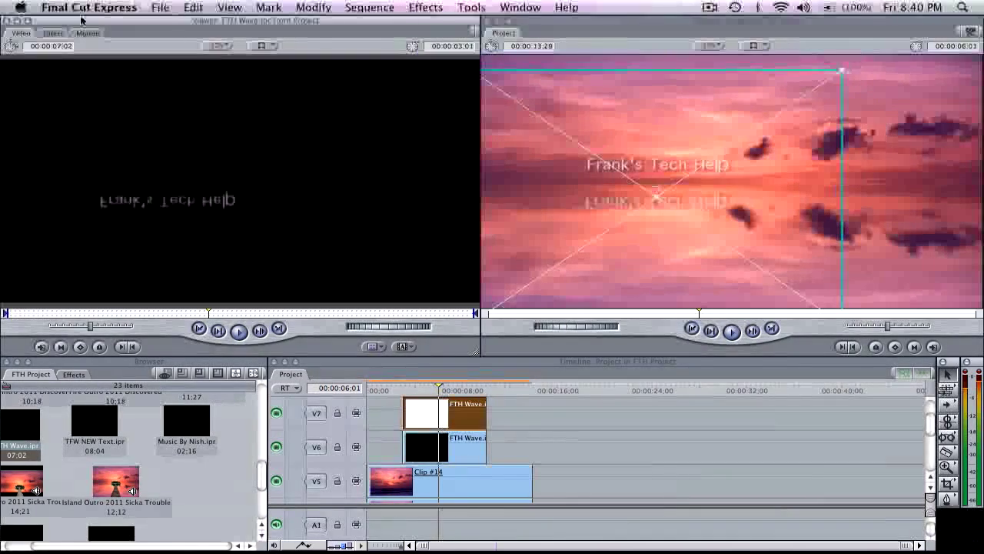
Blur the flipped title reflection with a Gaussian Blur radius of about 7
{"action": "left_click", "coordinate": [52, 33]}
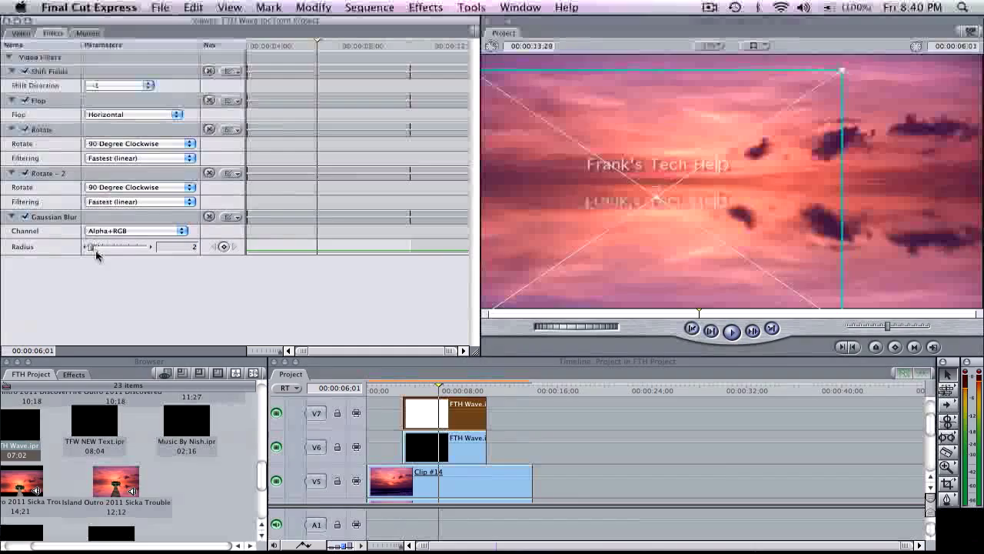
{"action": "left_click_drag", "start_coordinate": [94, 246], "coordinate": [123, 246]}
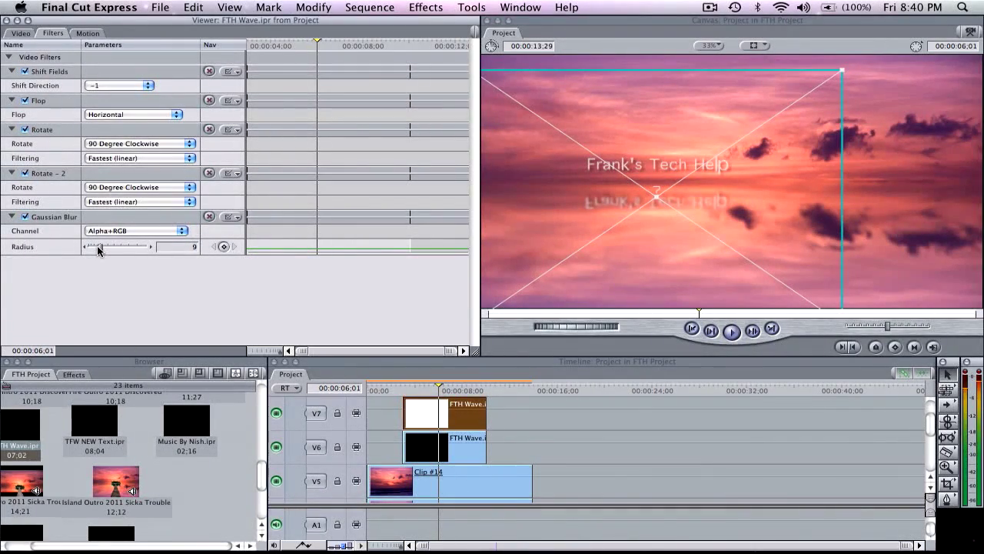
{"action": "left_click_drag", "start_coordinate": [123, 246], "coordinate": [96, 246]}
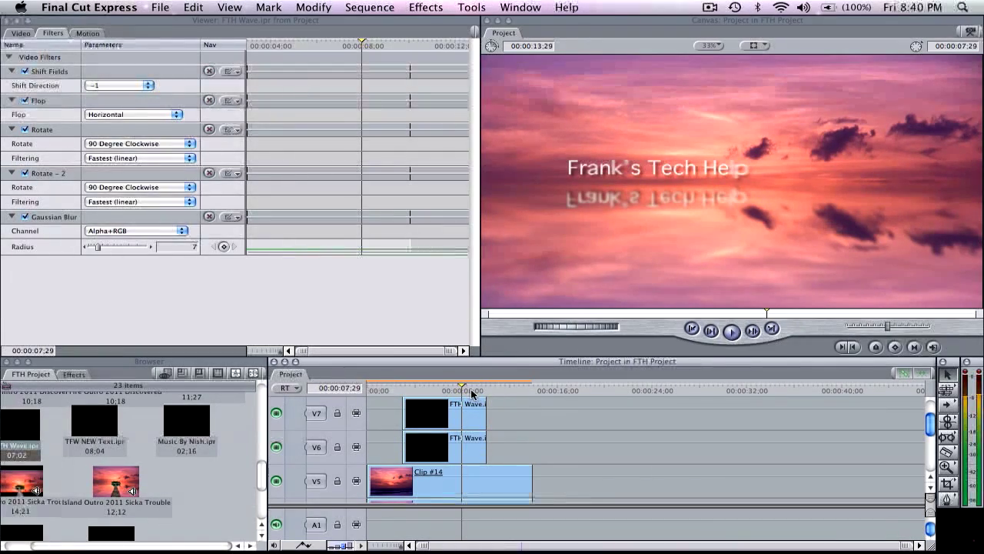
{"action": "scroll", "scroll_direction": "down", "scroll_amount": 3}
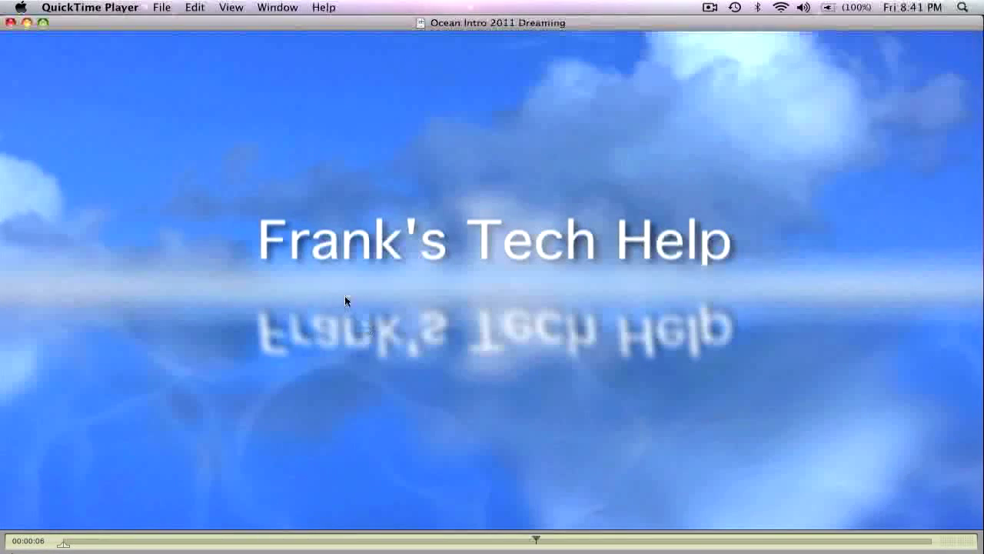
{"action": "mouse_move", "coordinate": [344, 269]}
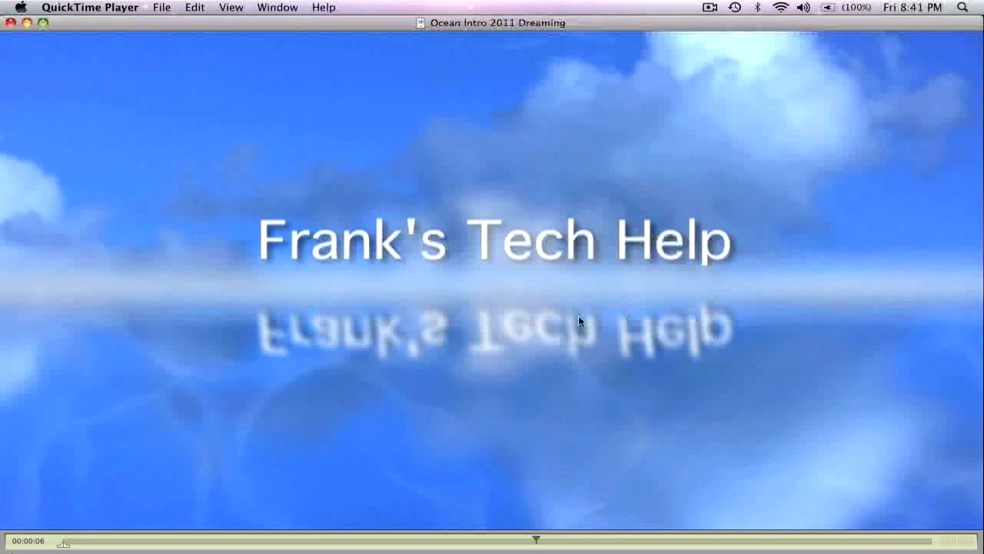
{"action": "mouse_move", "coordinate": [117, 284]}
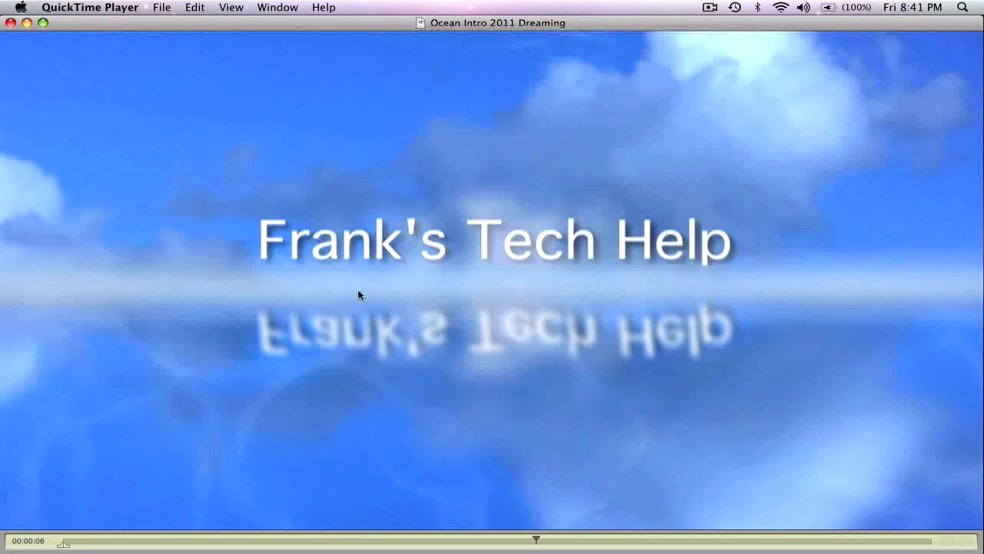
{"action": "mouse_move", "coordinate": [789, 289]}
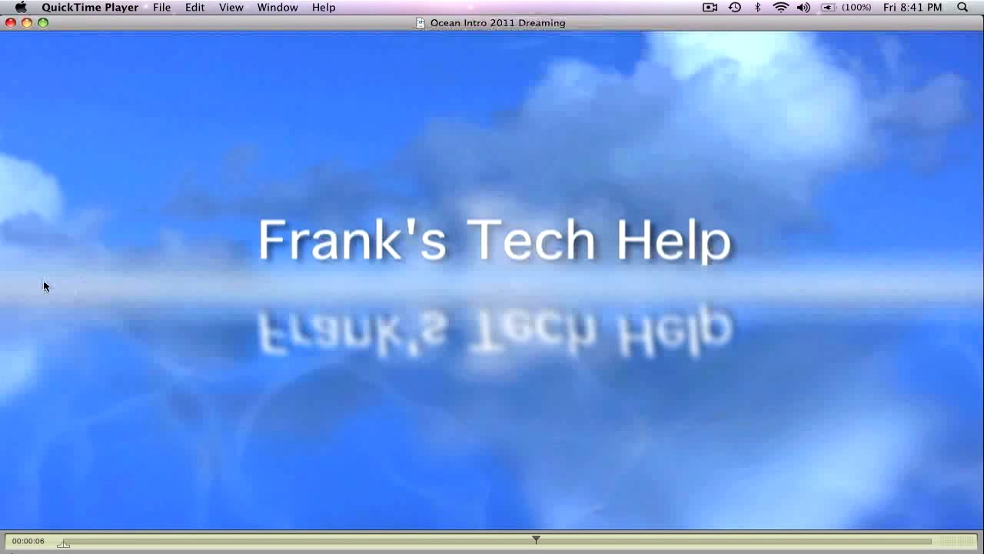
{"action": "mouse_move", "coordinate": [680, 279]}
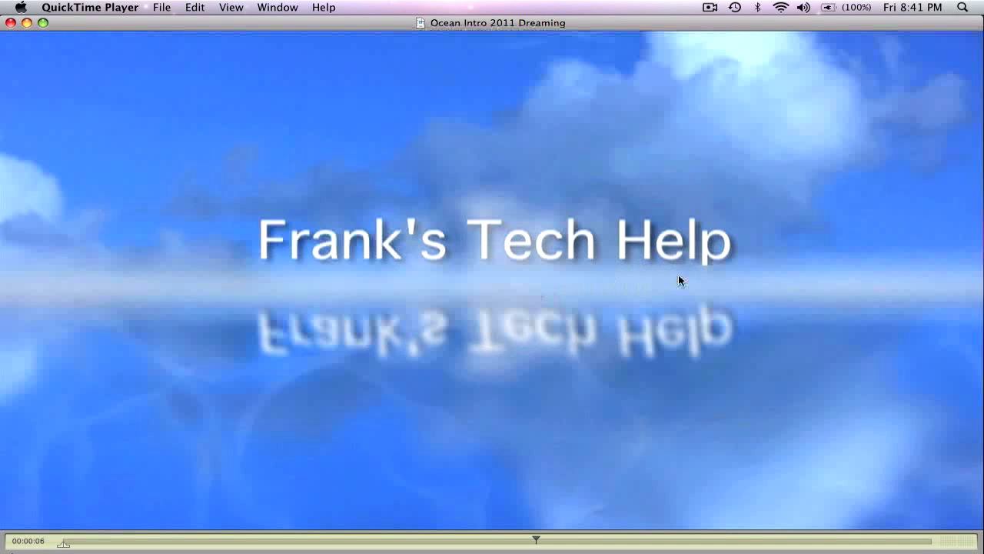
{"action": "mouse_move", "coordinate": [223, 308]}
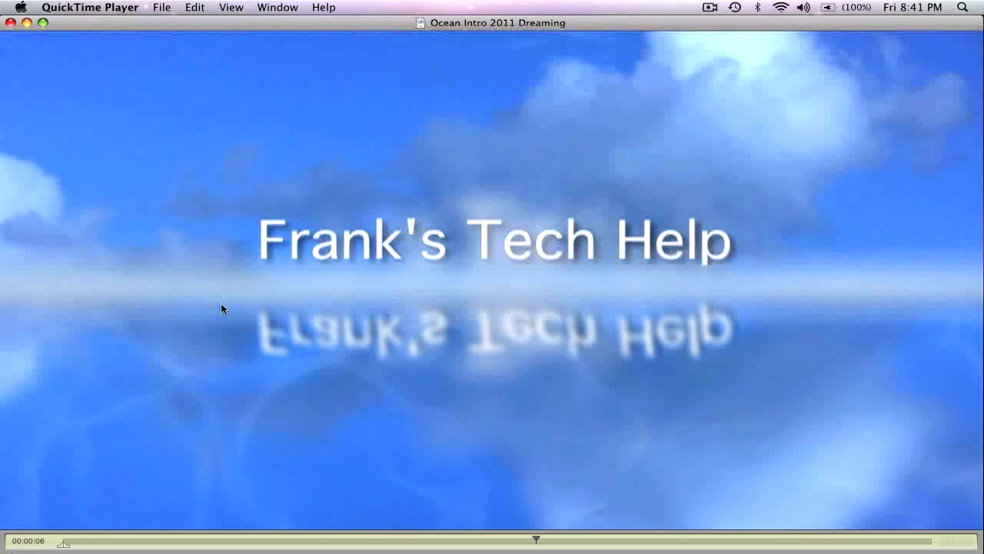
{"action": "mouse_move", "coordinate": [512, 287]}
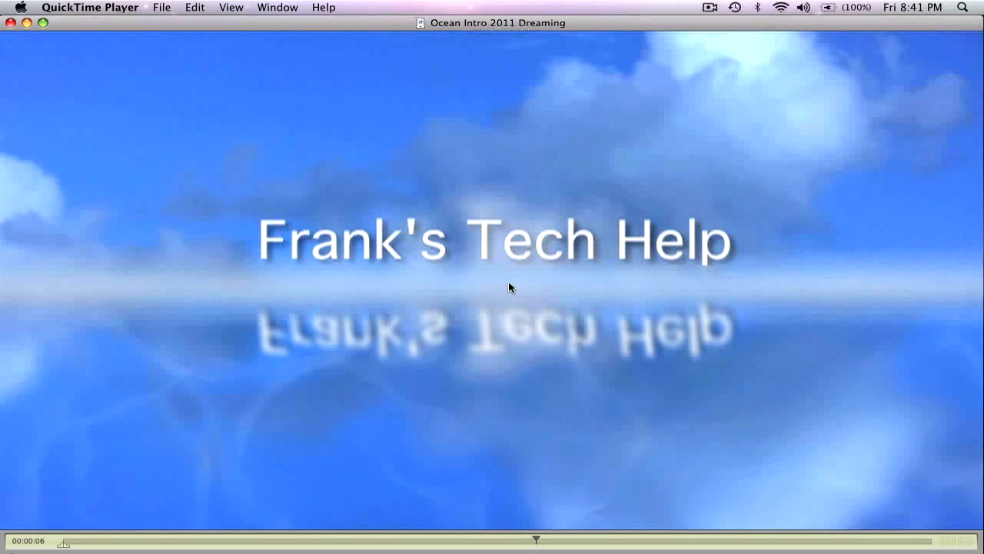
Show the overview of all desktops with F3
{"action": "key", "text": "F3"}
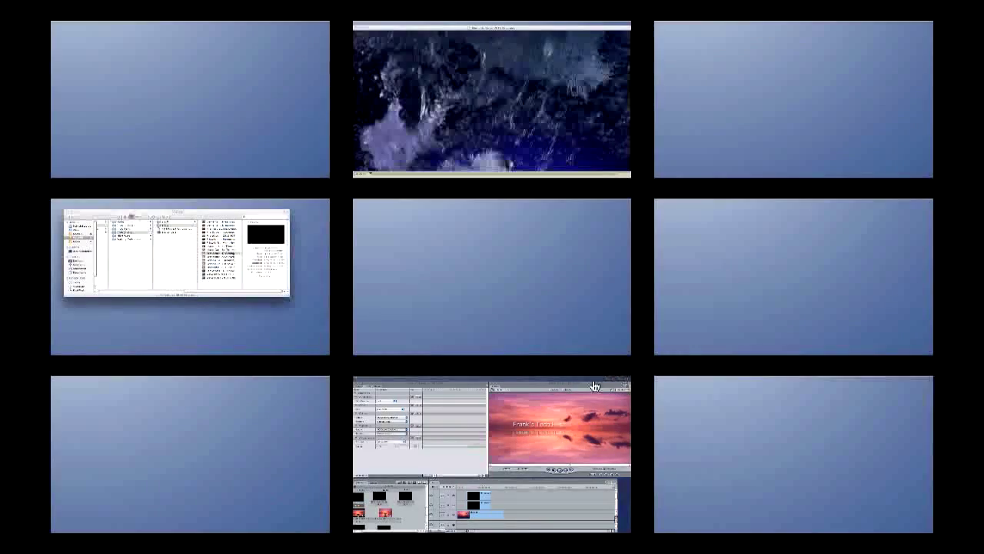